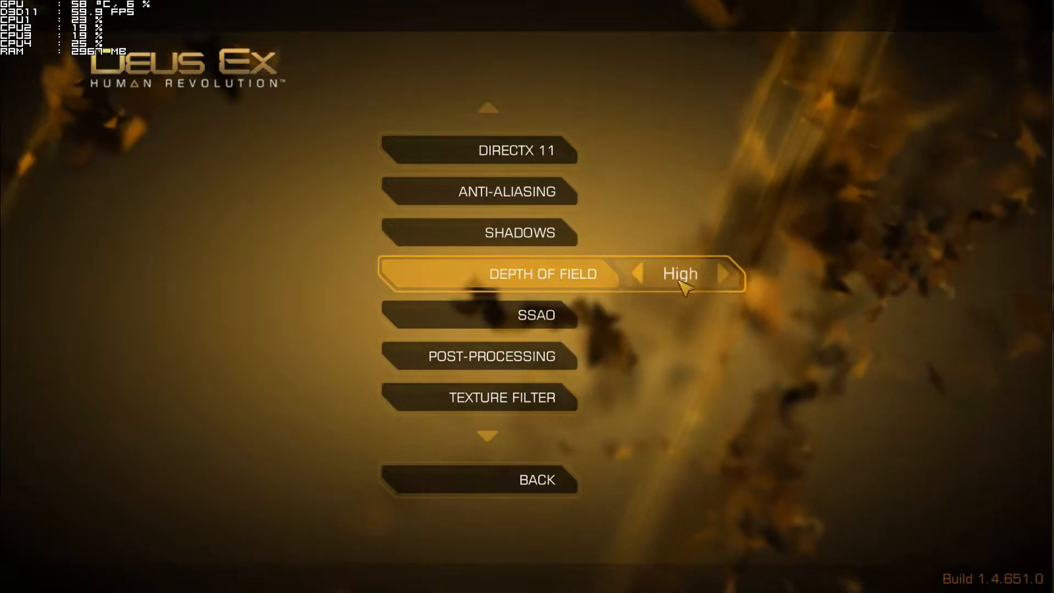
- Review Depth of Field, Texture Filter and Triple Buffering in advanced graphics, then go back
key(down)
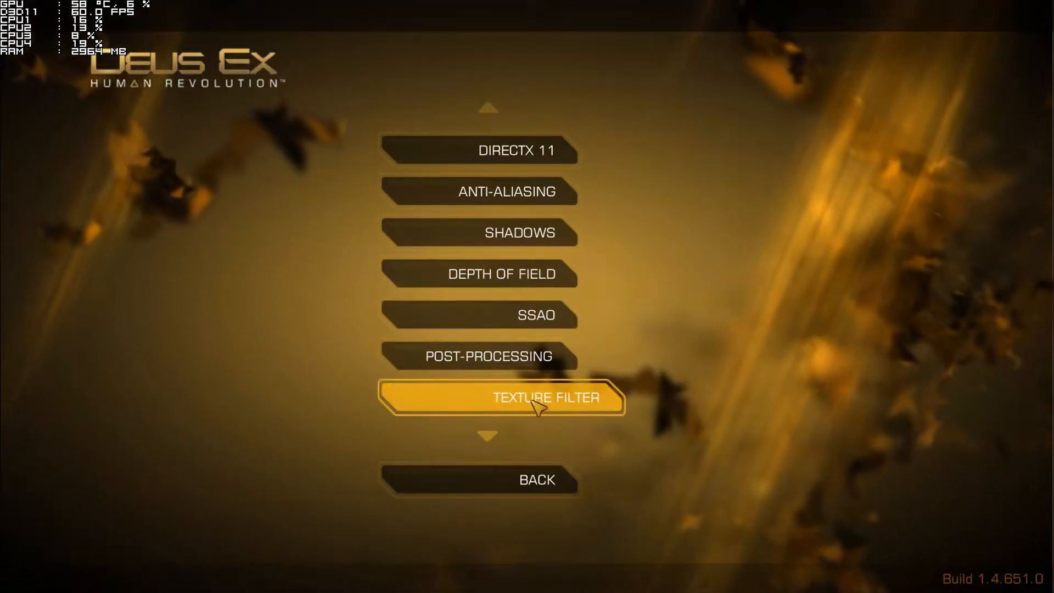
click(544, 396)
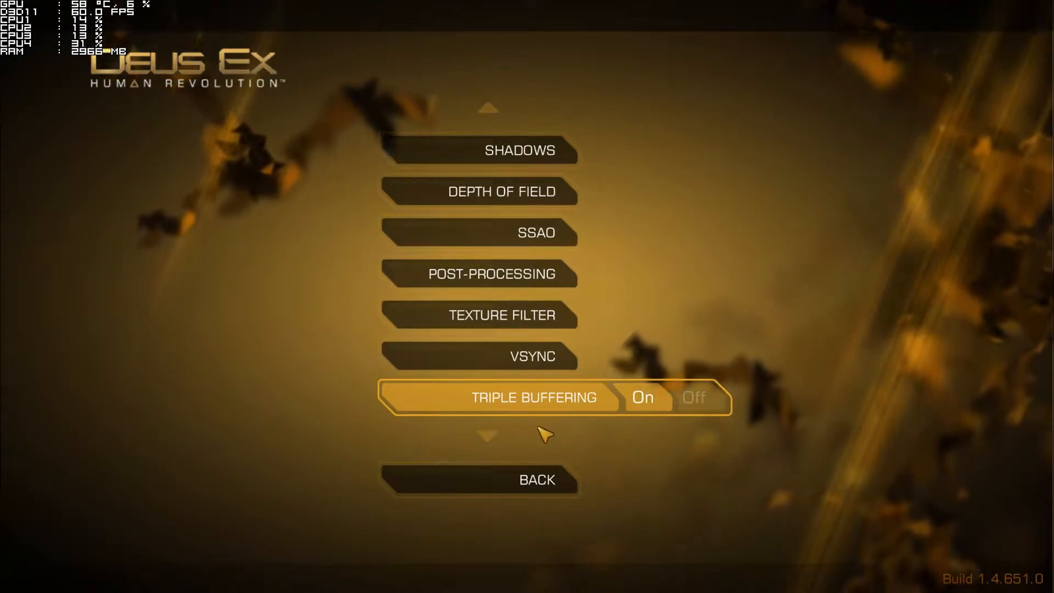
scroll(down, 3)
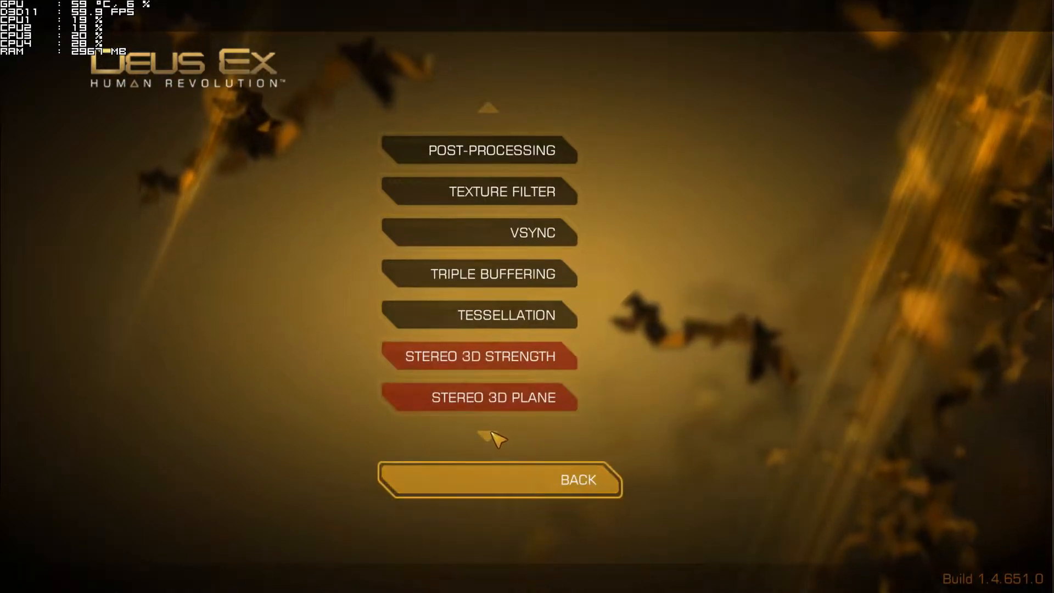
click(499, 479)
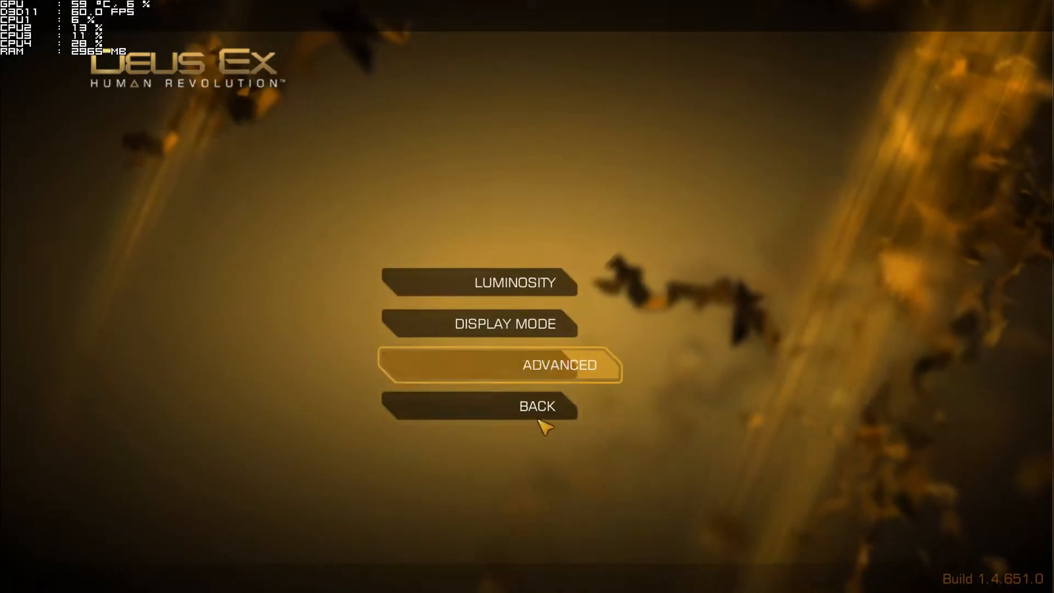
- Exit the display menu into office gameplay and bring up the Navigation tutorial with Tab
click(536, 406)
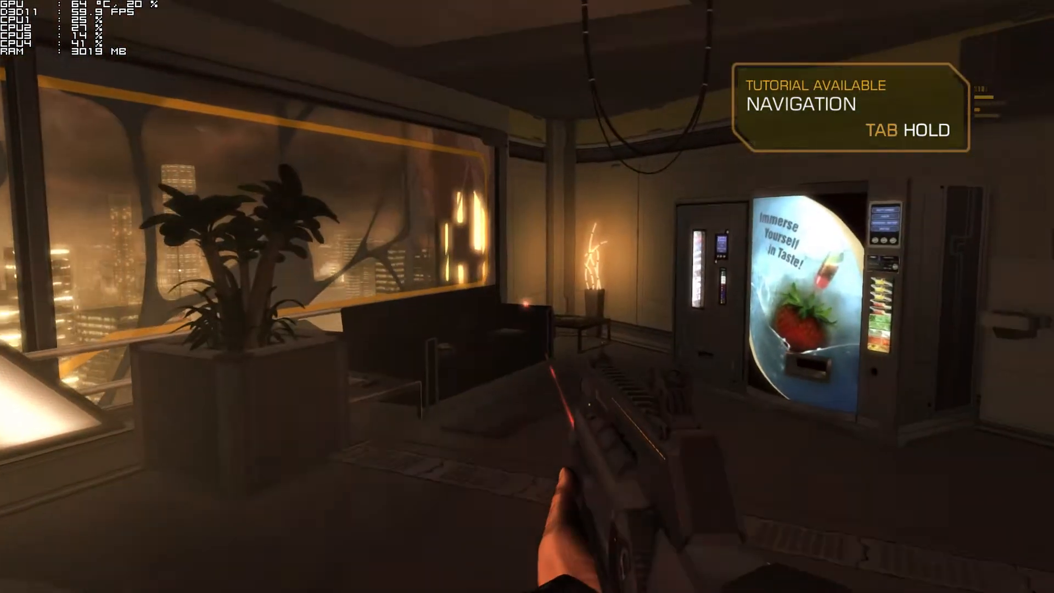
key(tab)
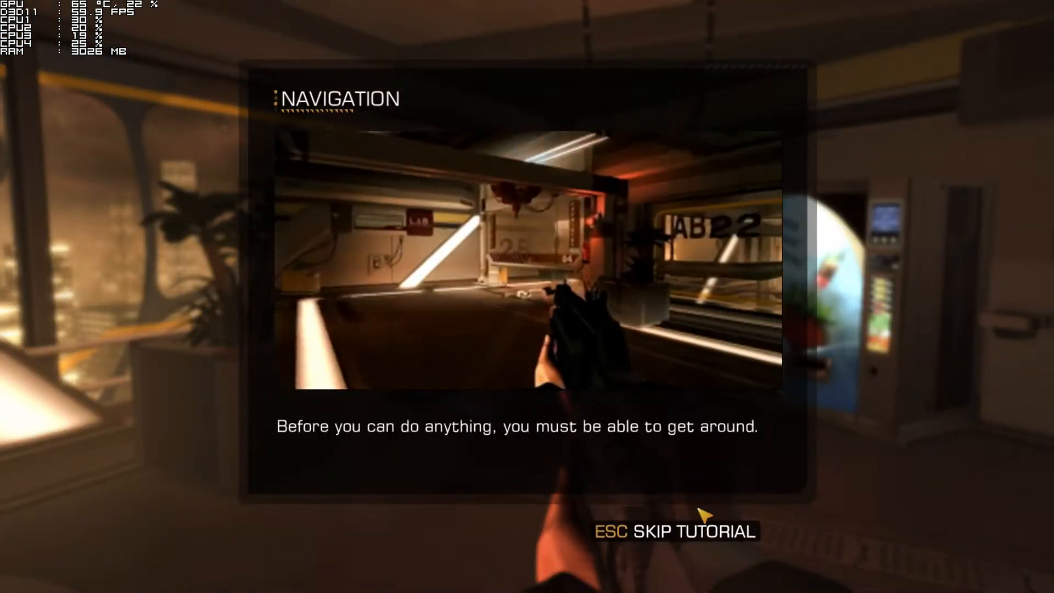